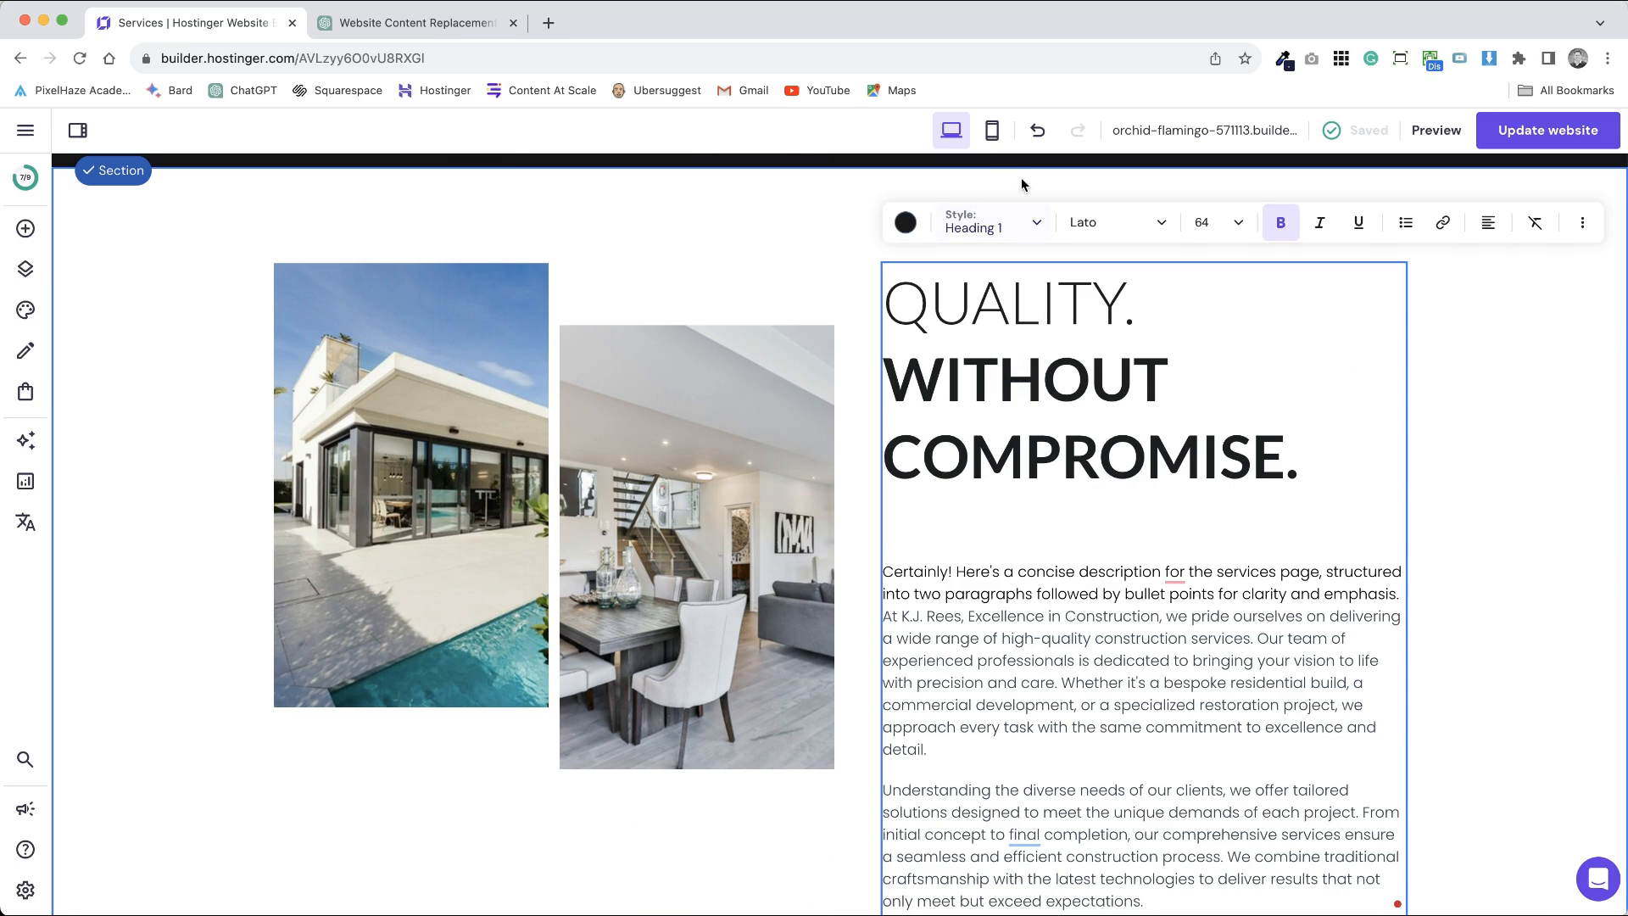
Exit text editing on the QUALITY. WITHOUT COMPROMISE. hero title after confirming Heading 1.
{"action": "left_click", "coordinate": [1023, 380]}
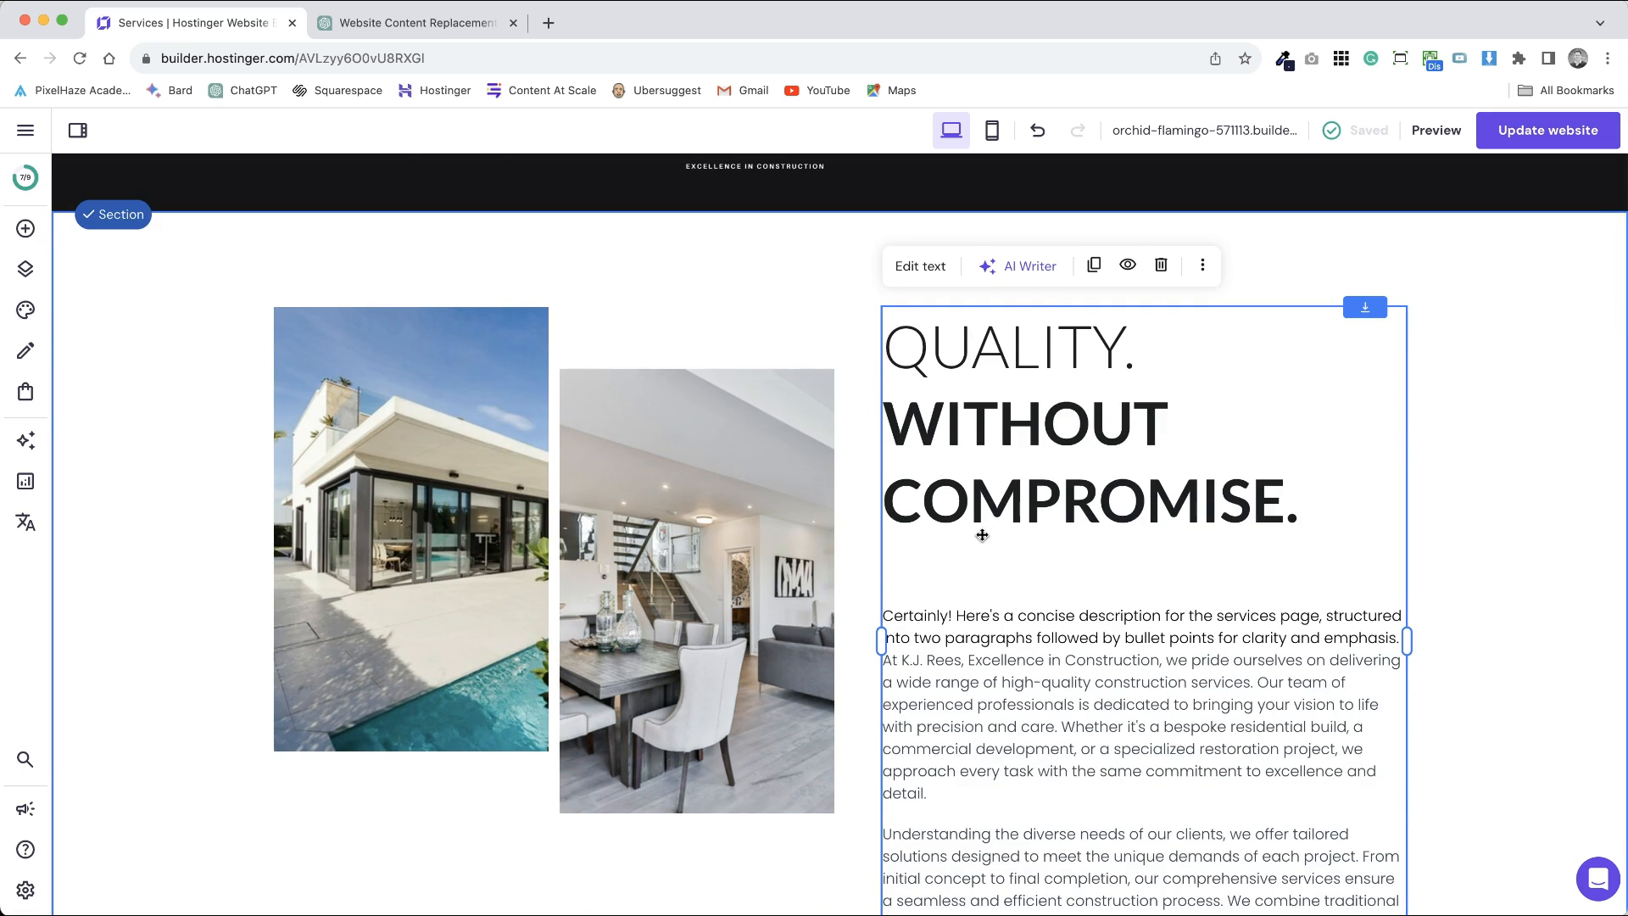
Check the OUR SERVICES title uses the Custom (H2) style, then continue down to the FAQ section.
{"action": "scroll", "scroll_direction": "down", "scroll_amount": 3}
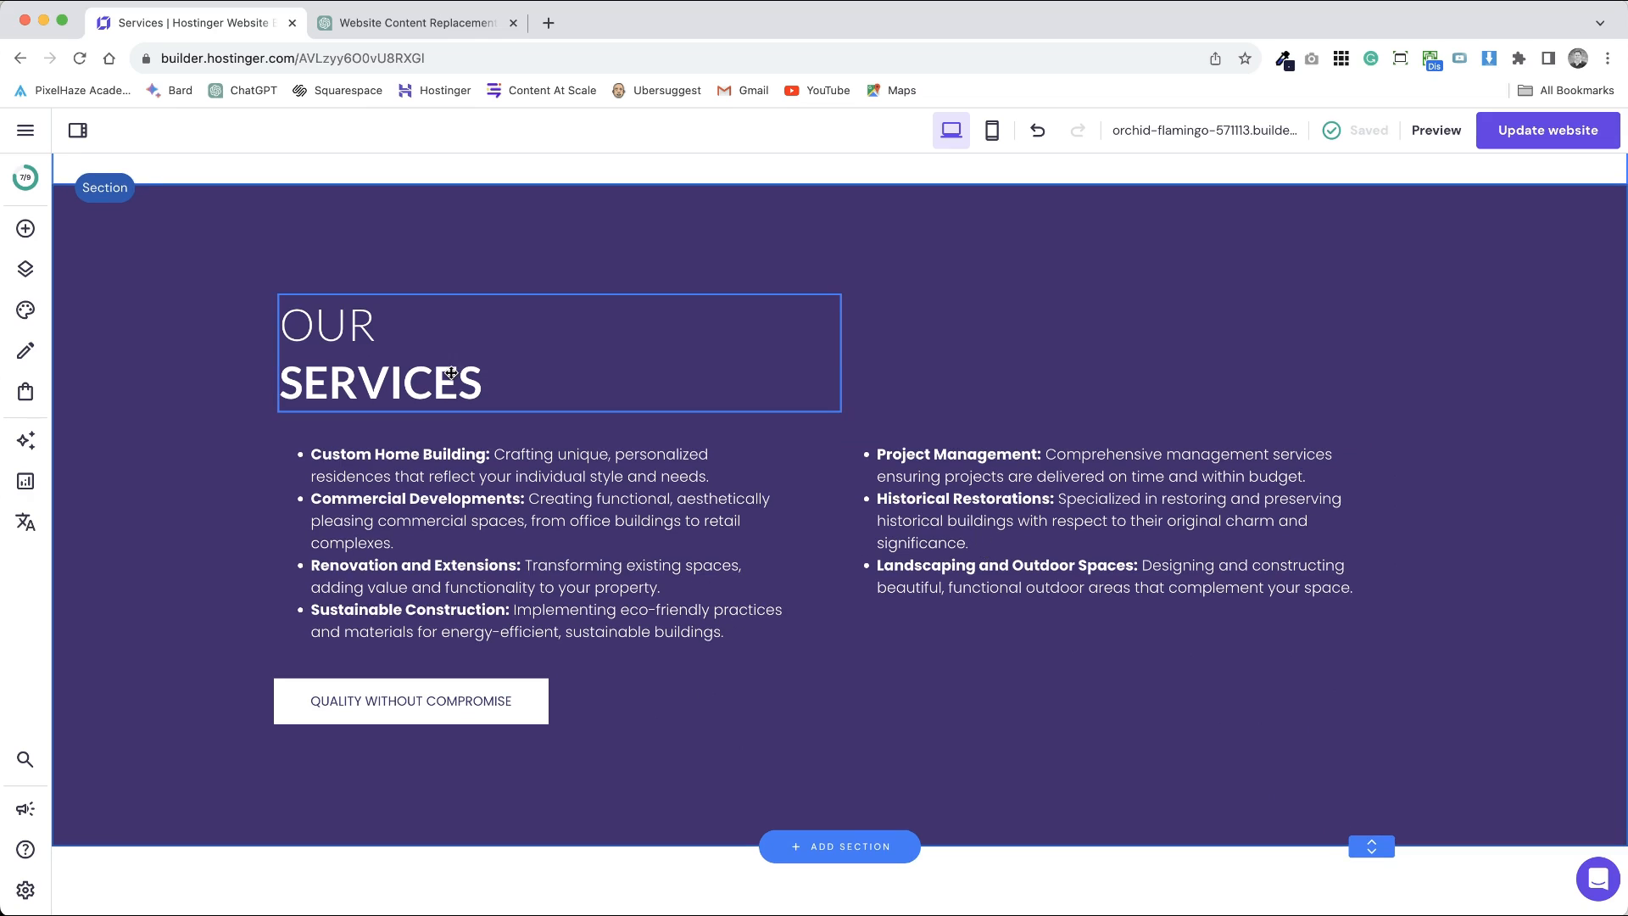
{"action": "double_click", "coordinate": [380, 382]}
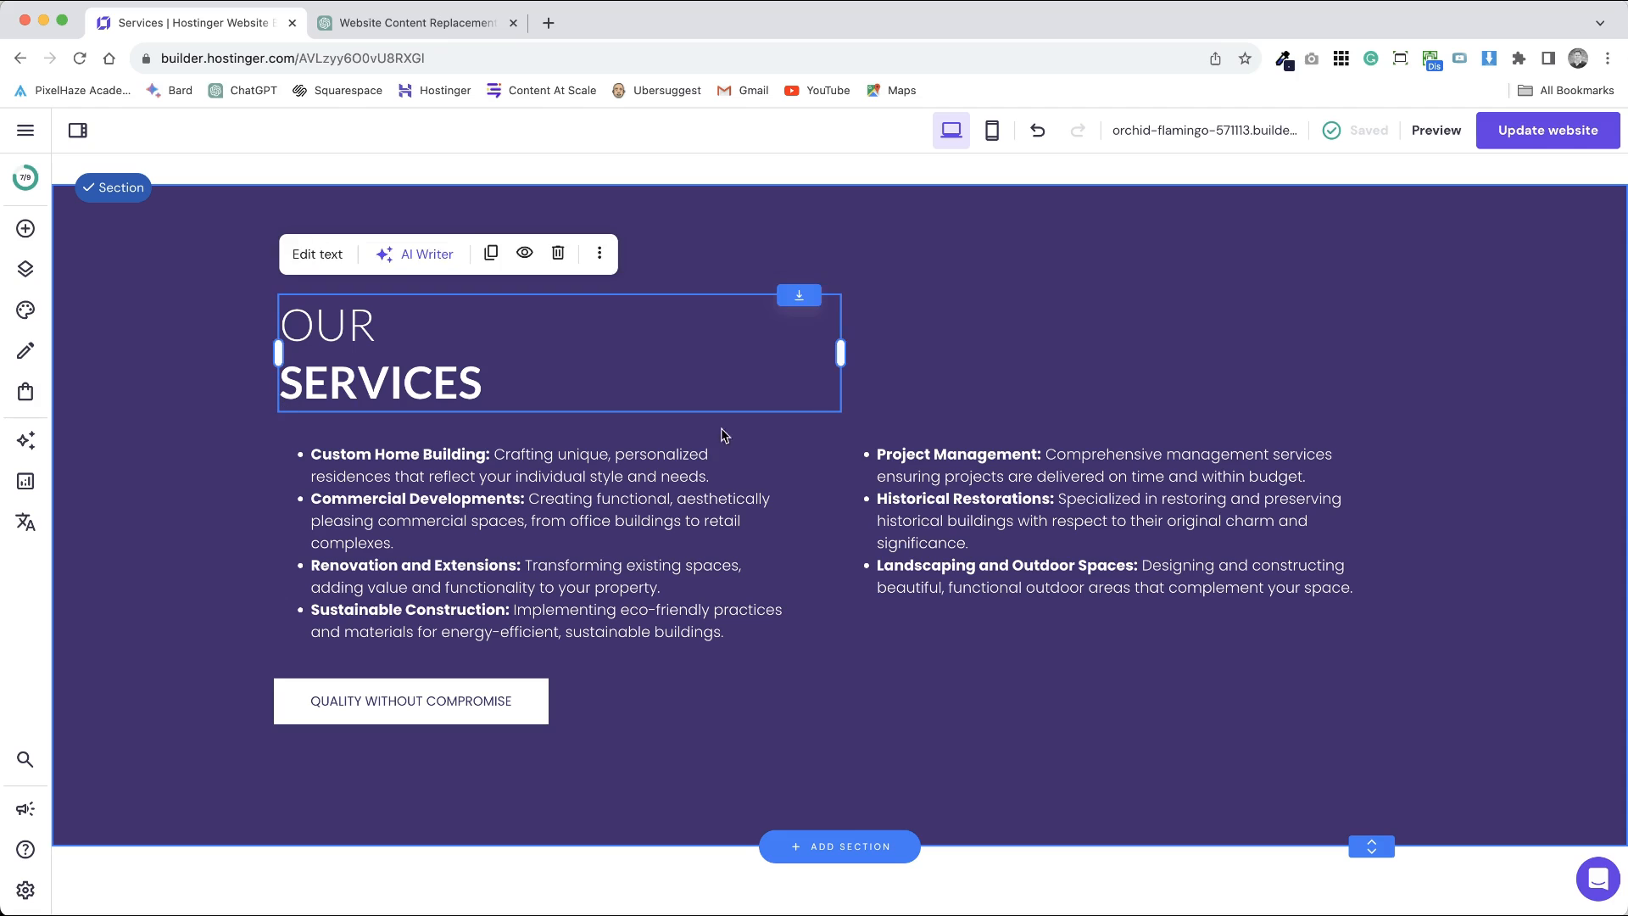
{"action": "double_click", "coordinate": [380, 381]}
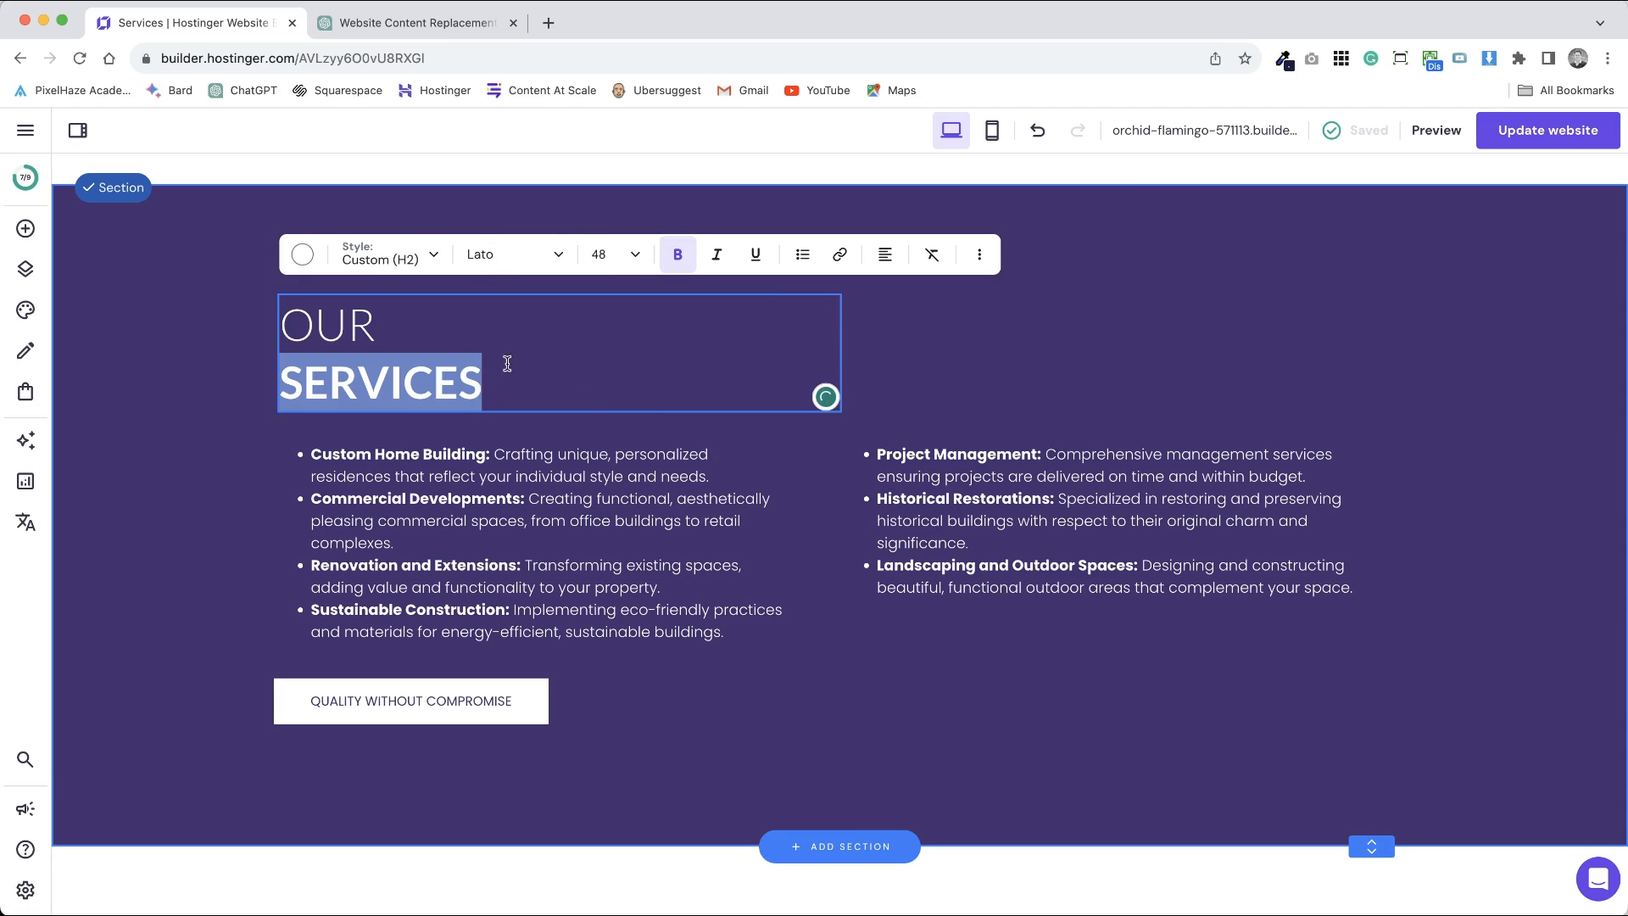
{"action": "scroll", "scroll_direction": "down", "scroll_amount": 3}
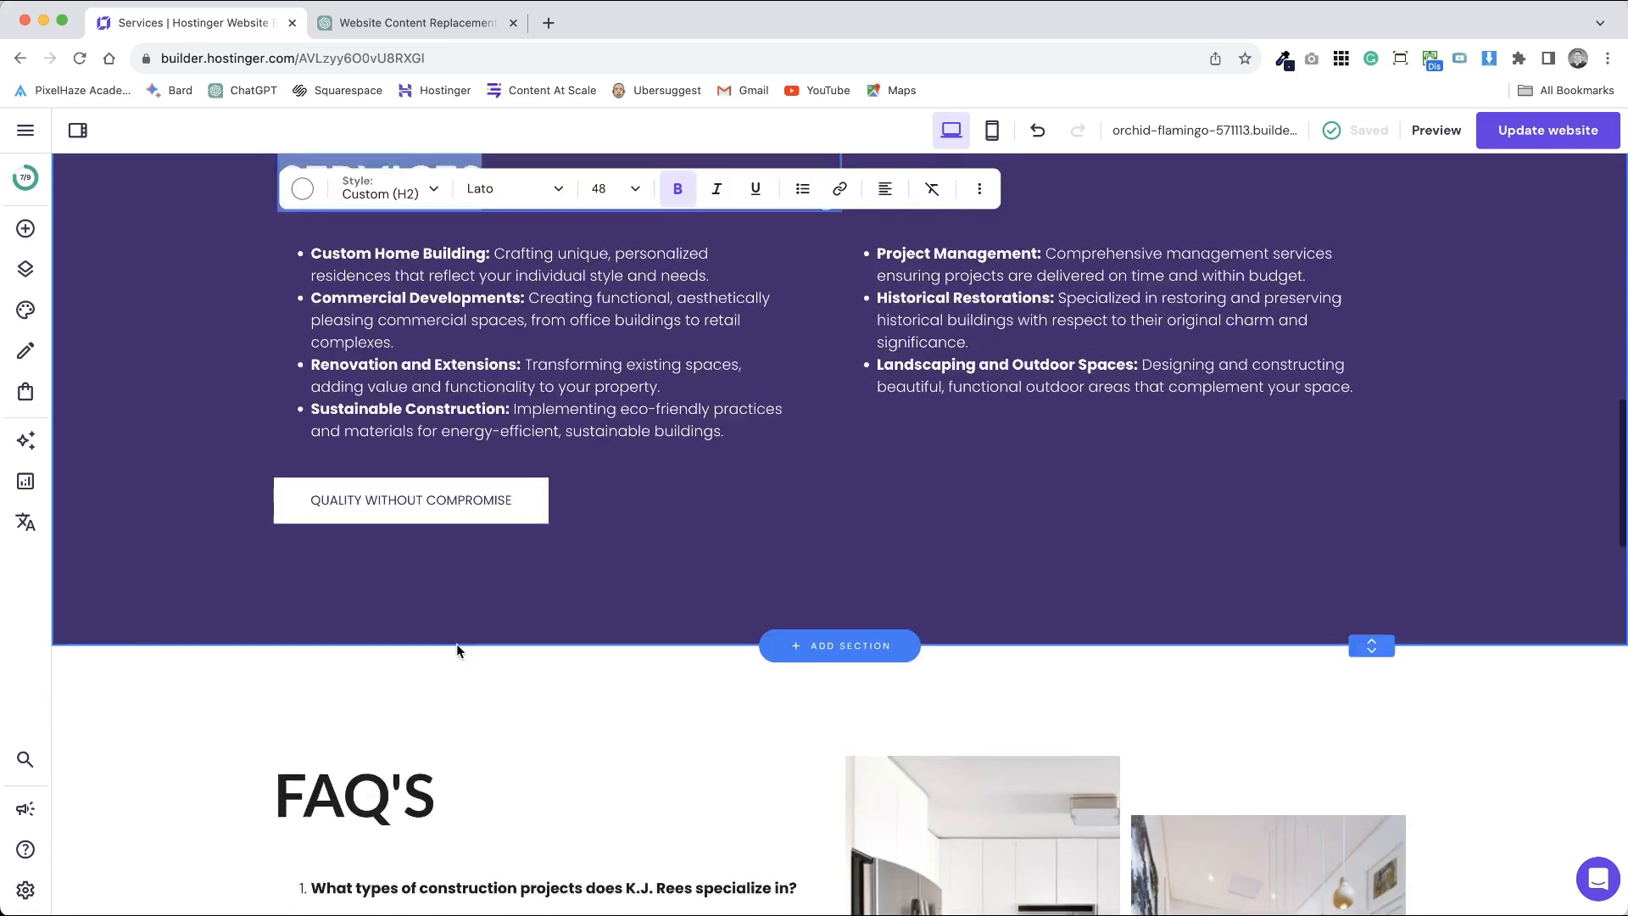
{"action": "scroll", "scroll_direction": "down", "scroll_amount": 3}
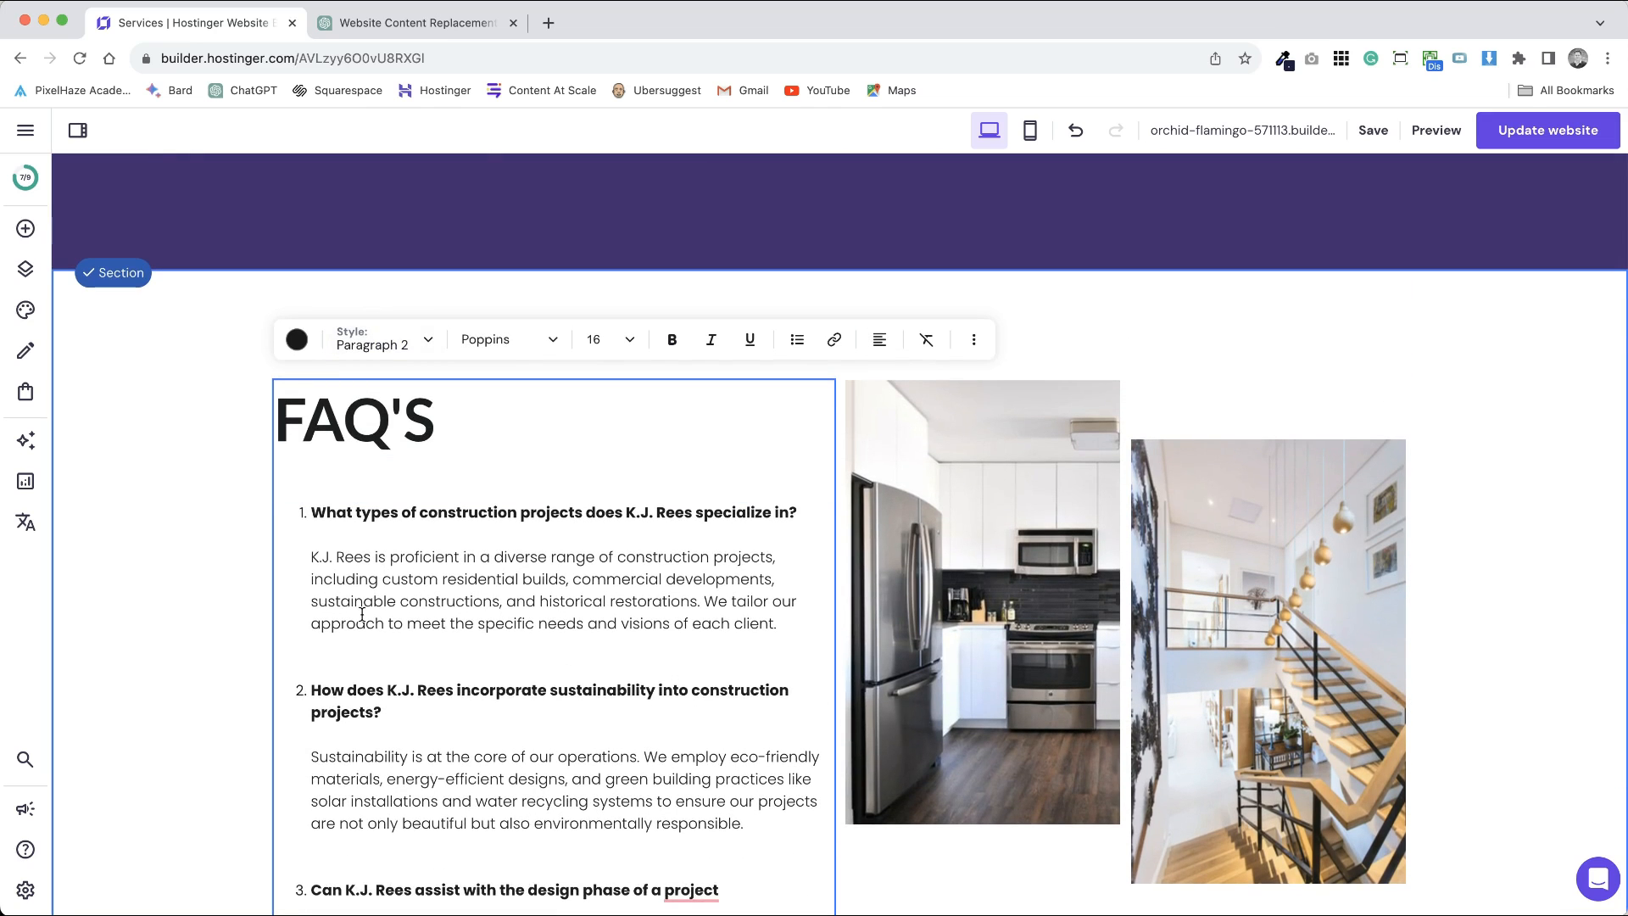
Leave the FAQ'S text block unchanged and move down to the Excellence Guaranteed section.
{"action": "left_click", "coordinate": [353, 421]}
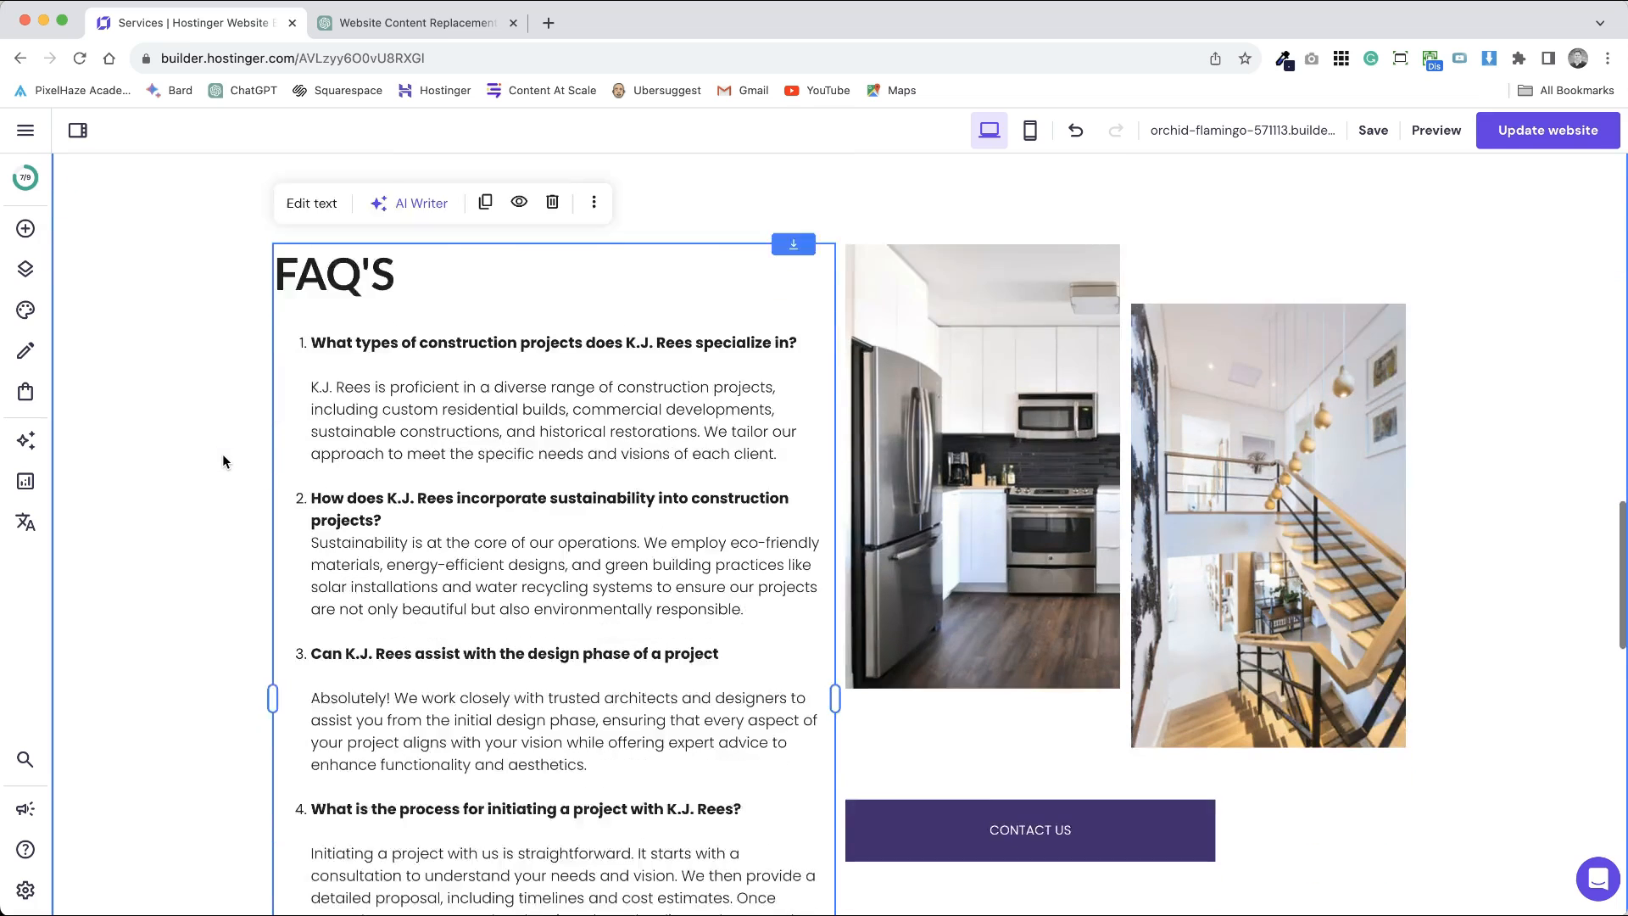
{"action": "scroll", "scroll_direction": "down", "scroll_amount": 3}
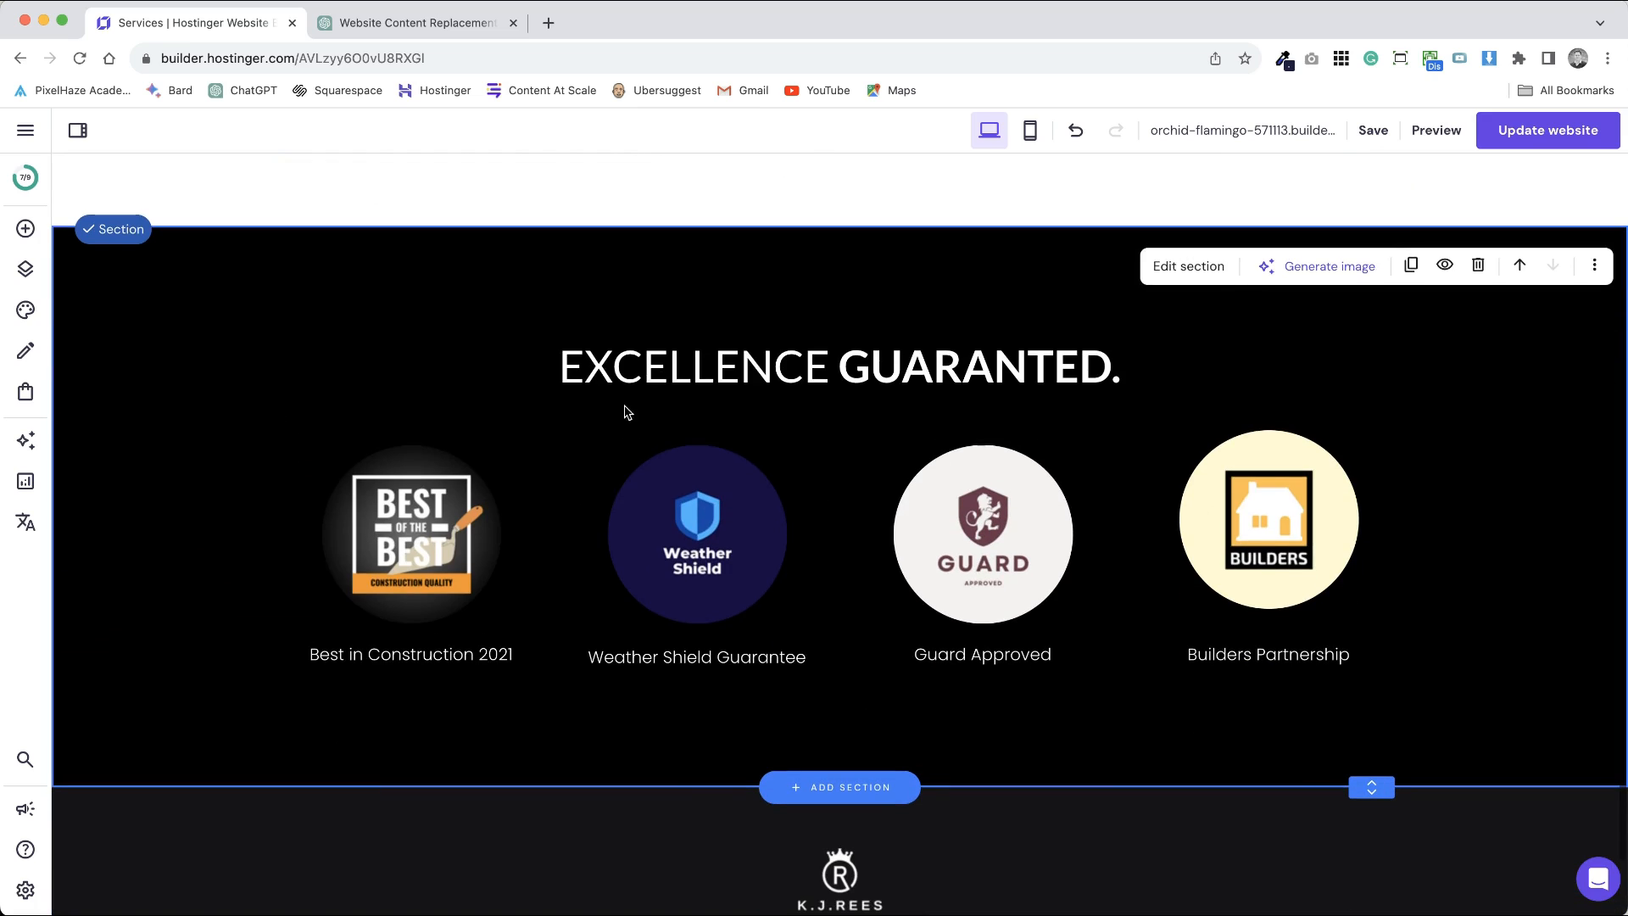
Confirm the EXCELLENCE GUARANTED. title uses the Custom (H2) heading style.
{"action": "left_click", "coordinate": [818, 367]}
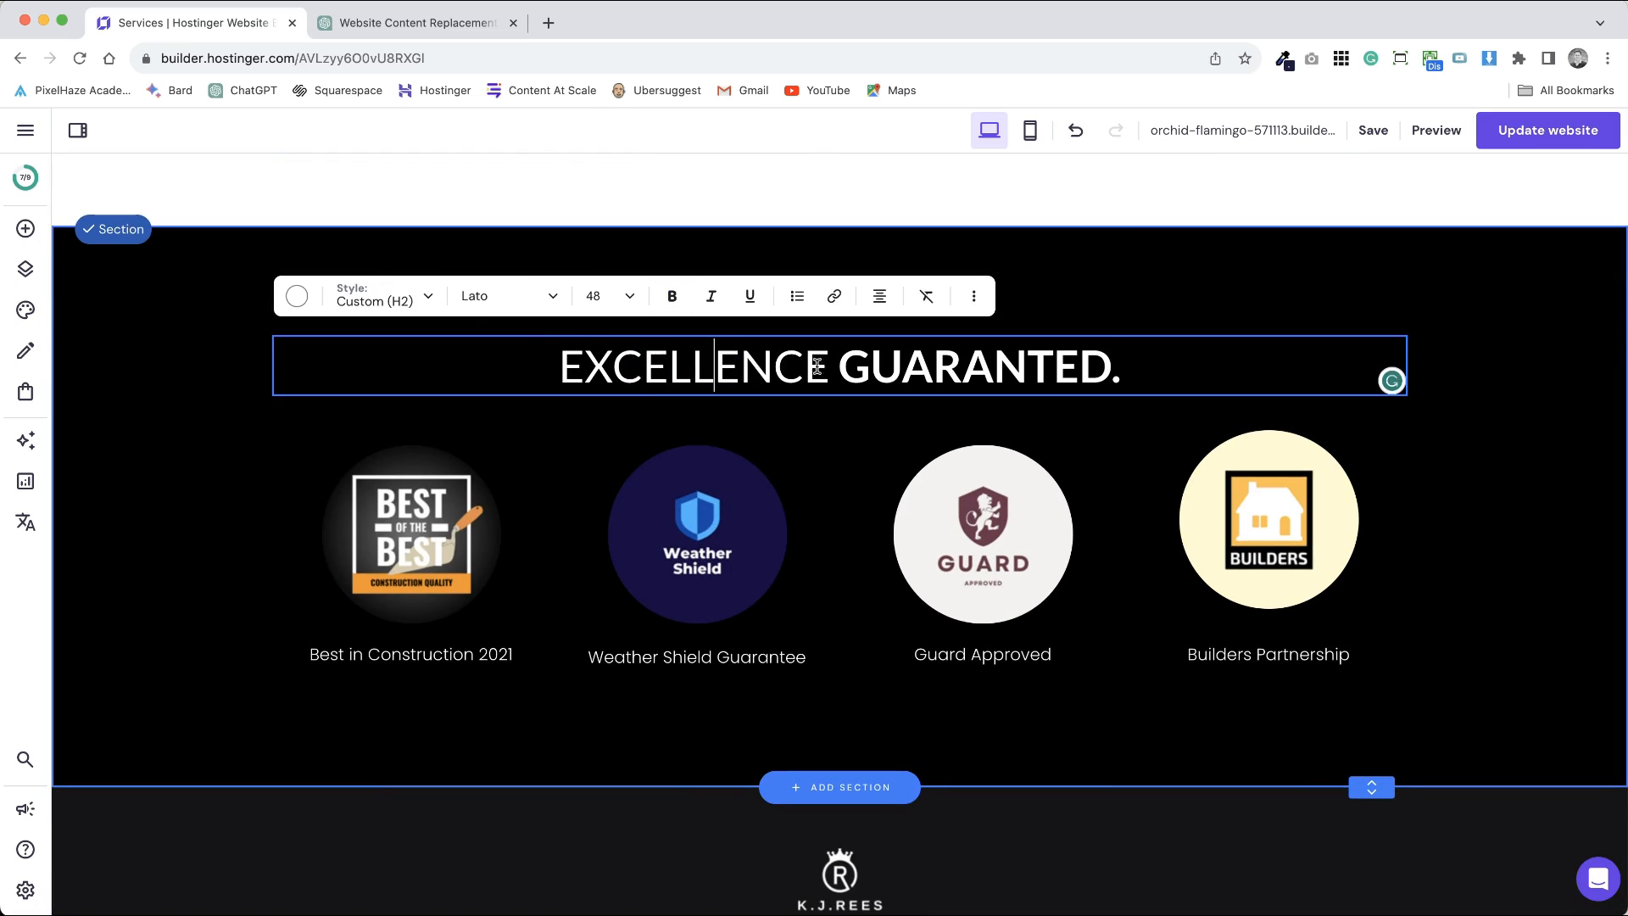